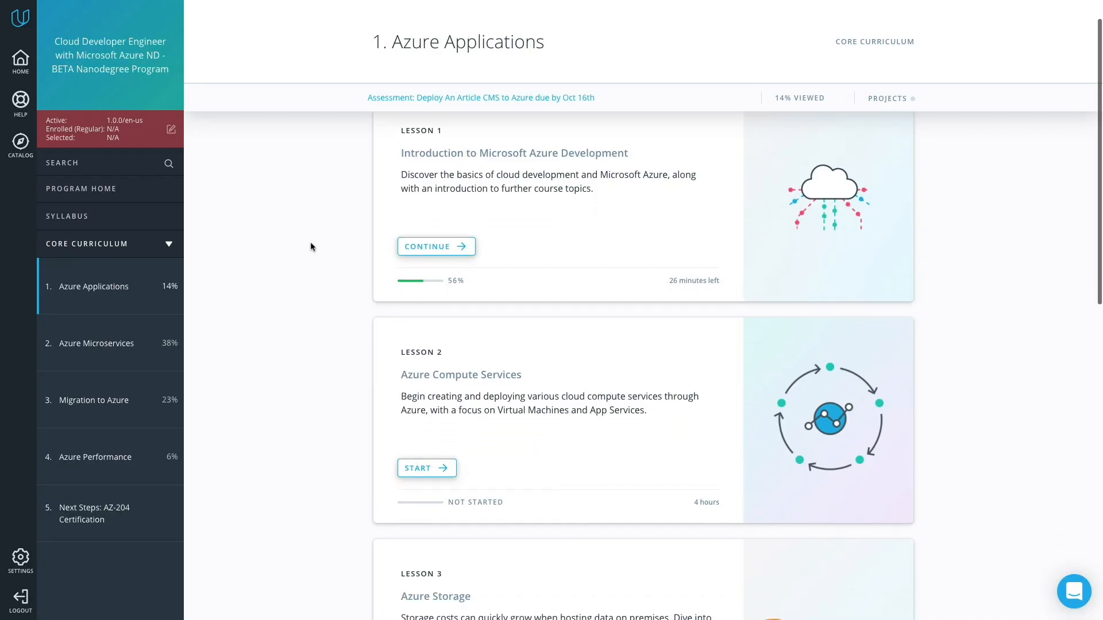
# Step: Search 'func' in the Azure portal and choose Function App under Services
pyautogui.scroll(-3)
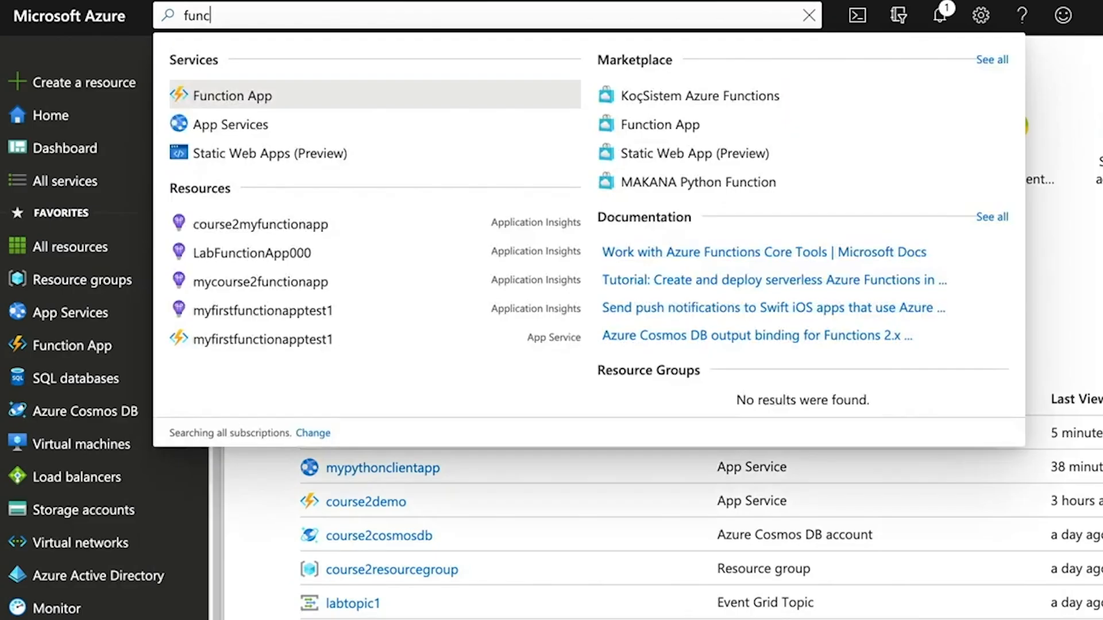
pyautogui.click(243, 95)
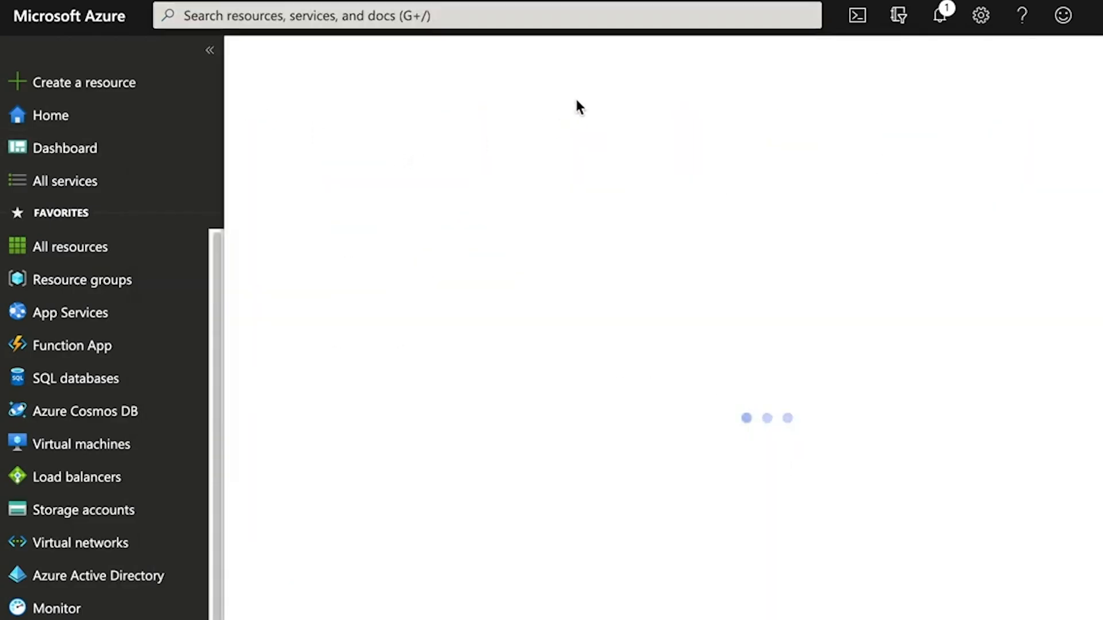